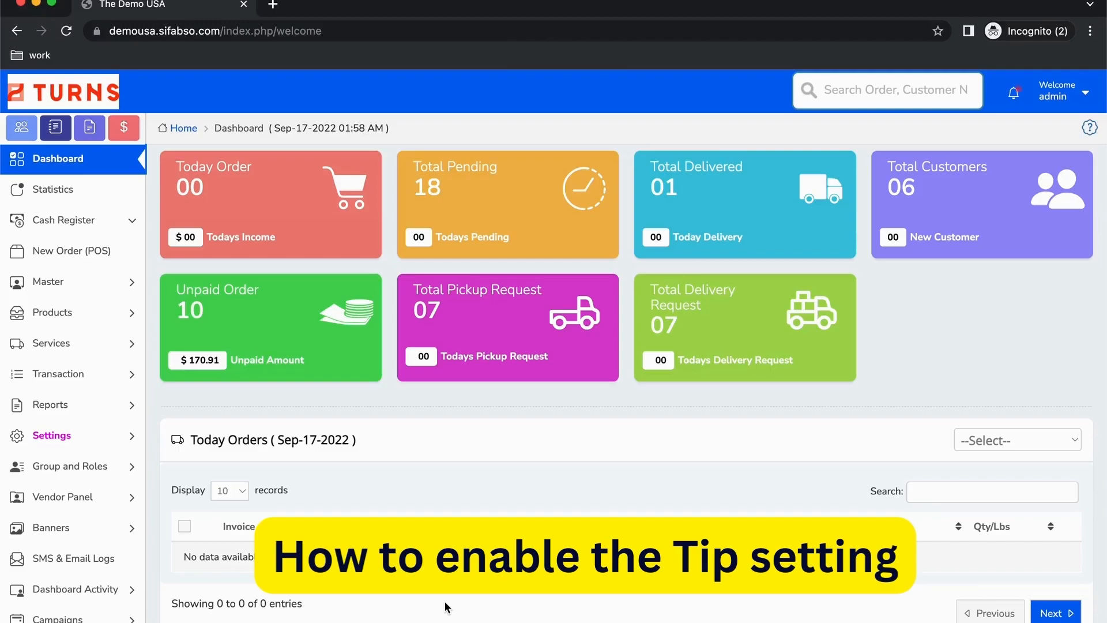
pyautogui.moveTo(37, 458)
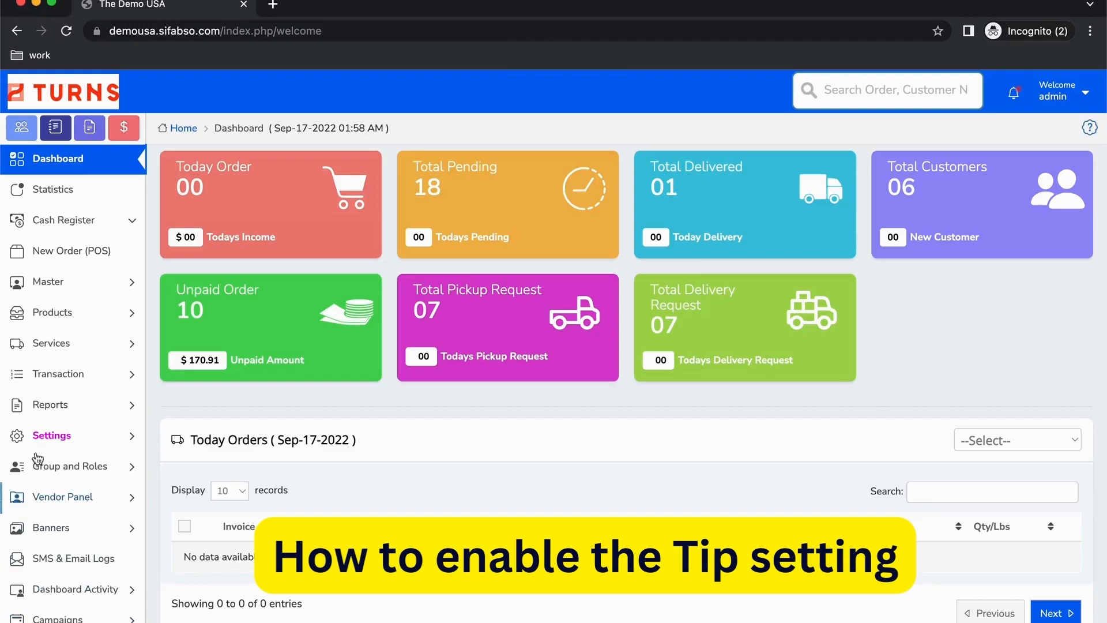
# Expand the Settings menu in the sidebar to list the settings pages
pyautogui.click(51, 436)
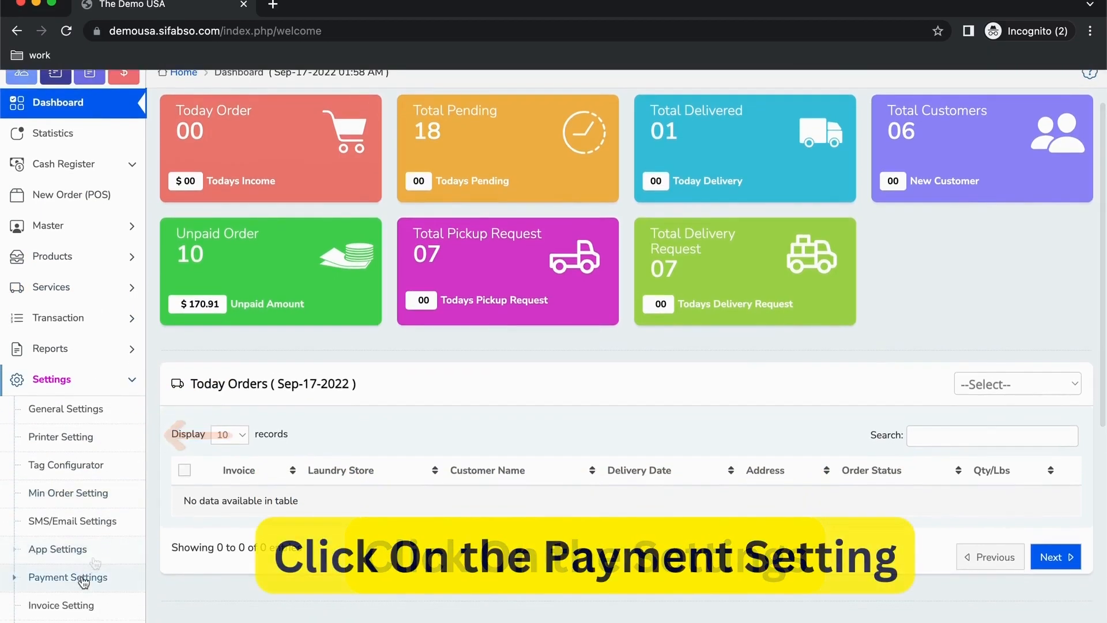
# In Payment Settings' Tip Setting, enable Tip Status and set the first default tip to 3
pyautogui.click(68, 576)
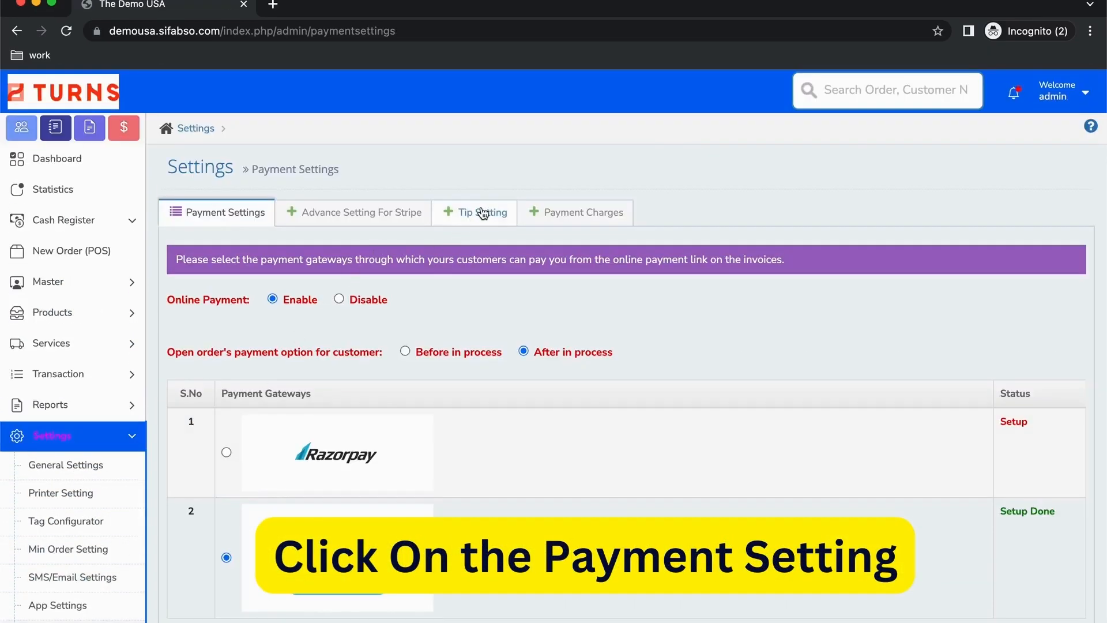
pyautogui.click(484, 212)
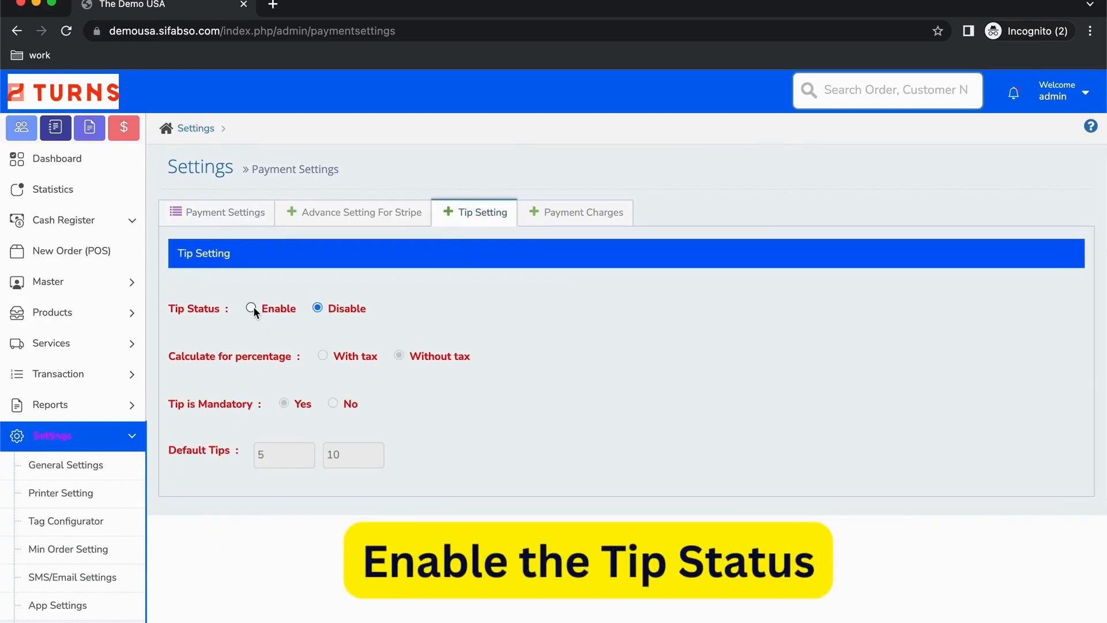
pyautogui.click(252, 308)
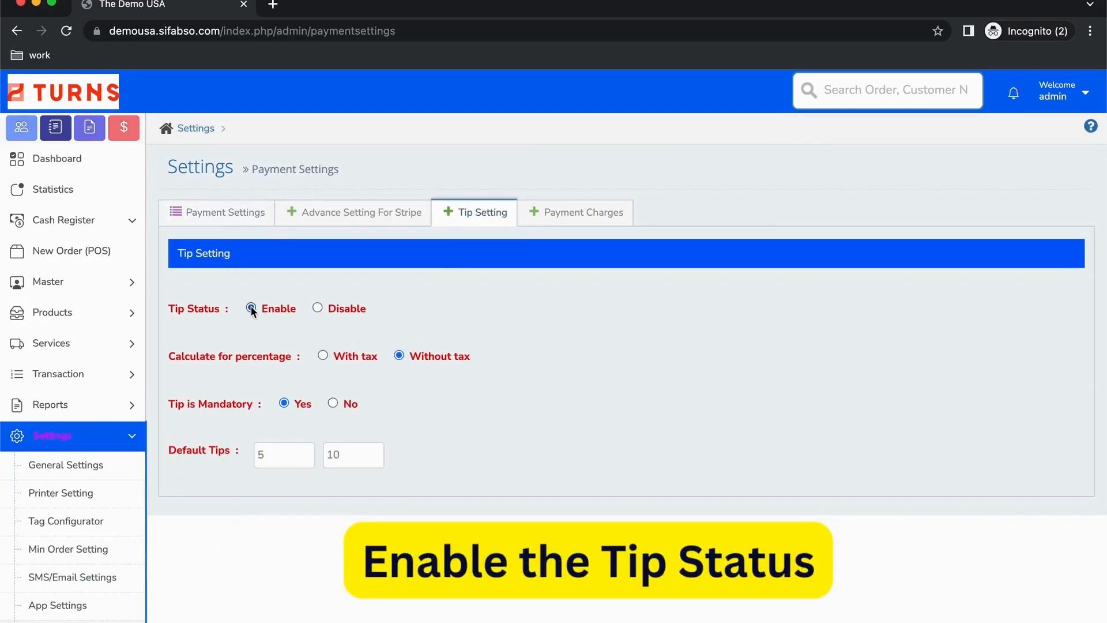
pyautogui.click(284, 454)
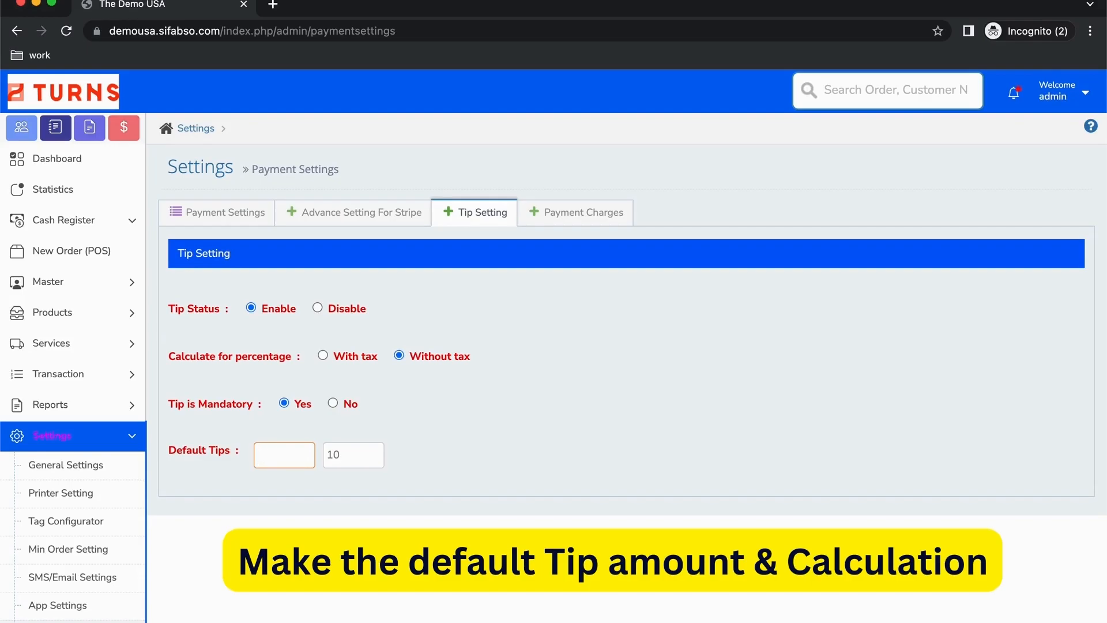
pyautogui.write('3')
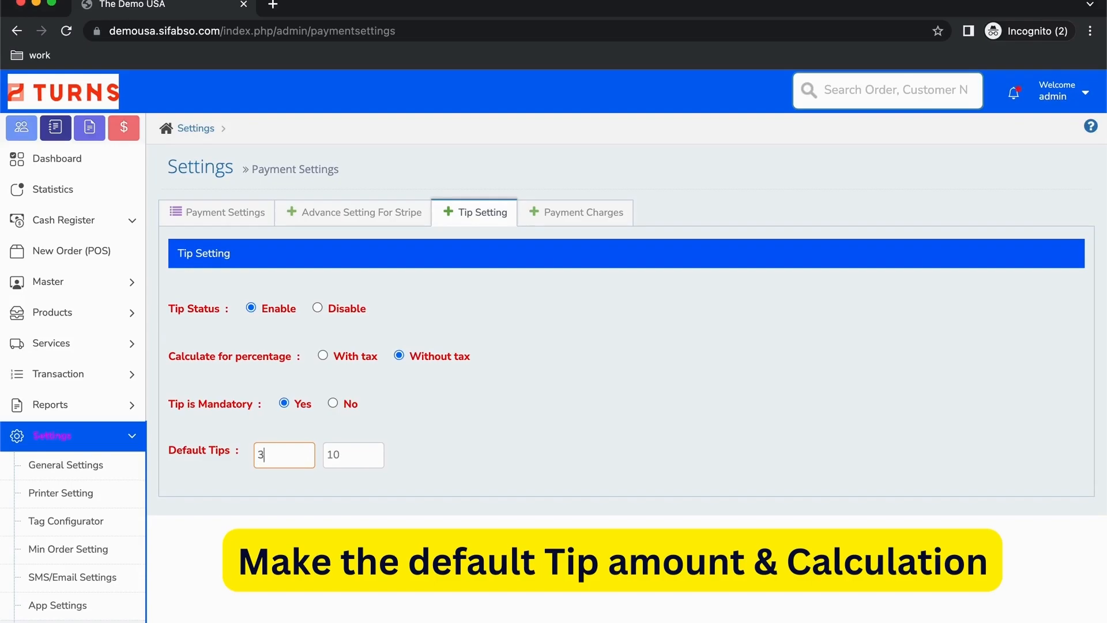
pyautogui.moveTo(769, 186)
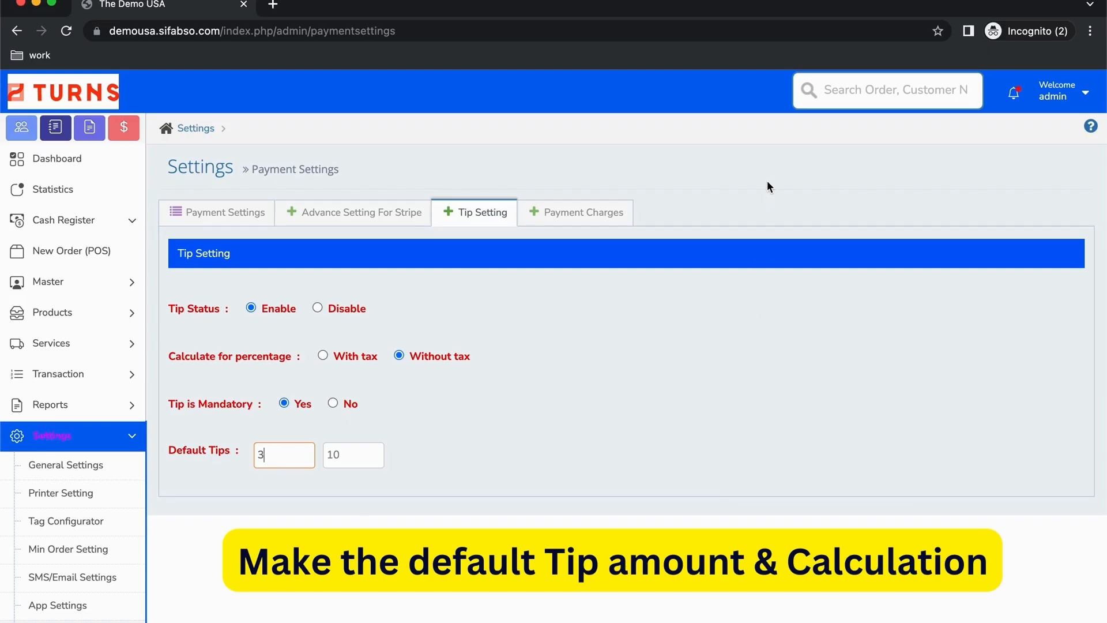
pyautogui.click(58, 158)
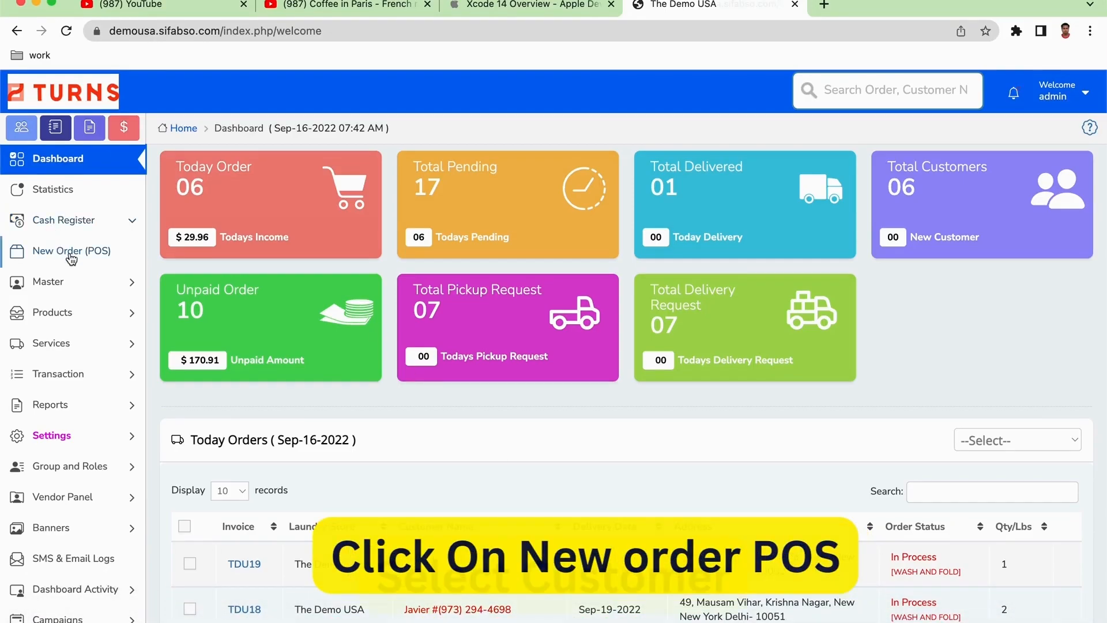
# Create POS order TDU20 for Javier with 1 lb wash and fold ($0.99) and proceed to payment
pyautogui.click(71, 251)
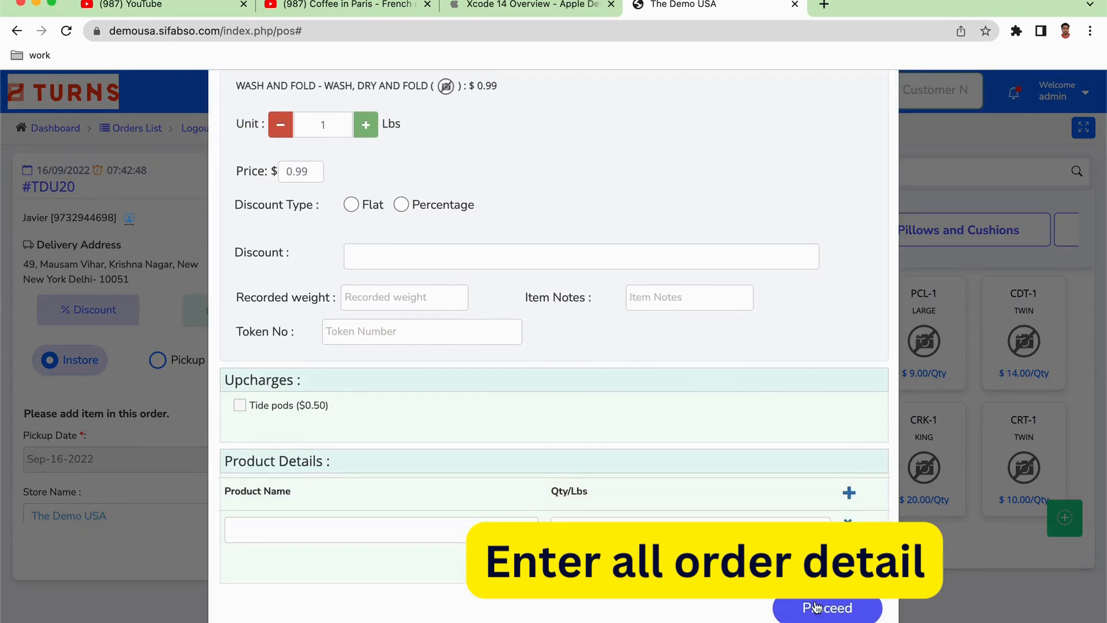
pyautogui.click(827, 608)
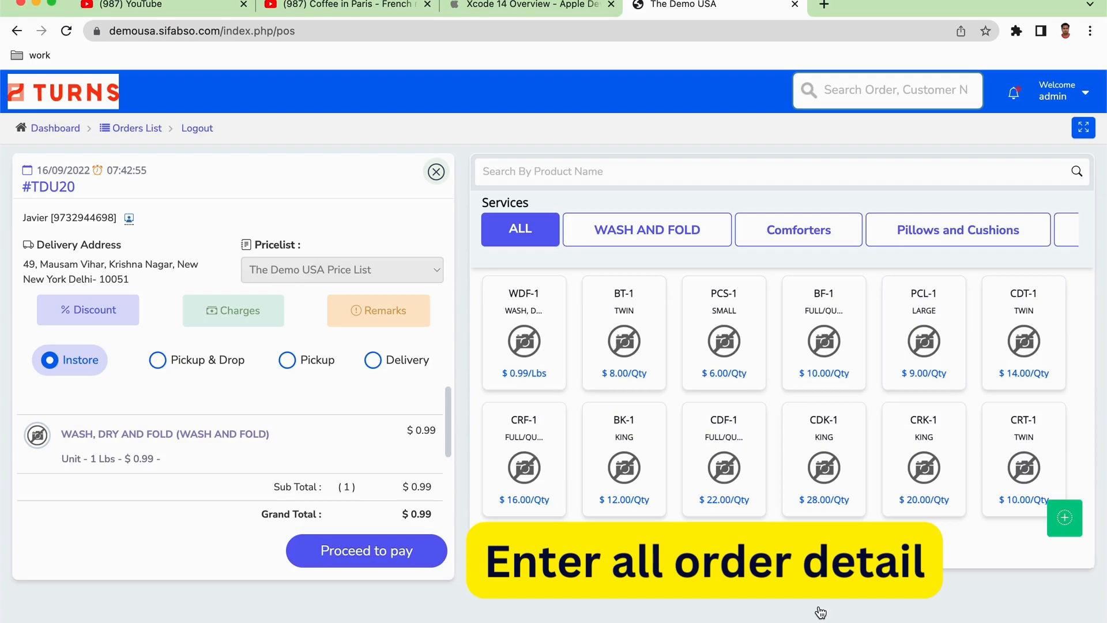
pyautogui.moveTo(26, 182)
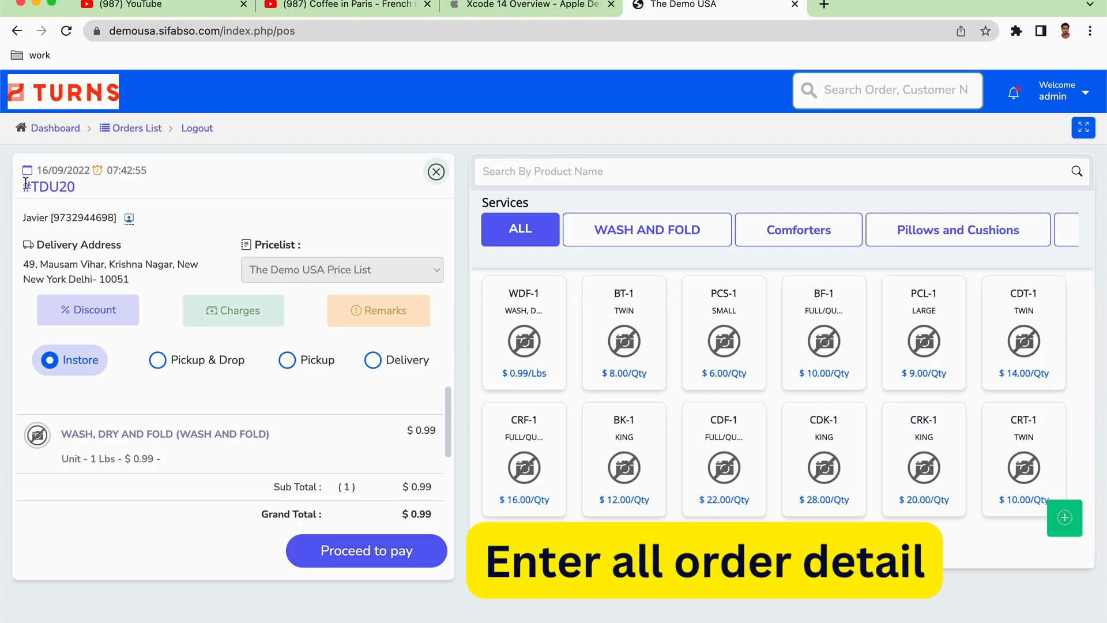
pyautogui.moveTo(208, 233)
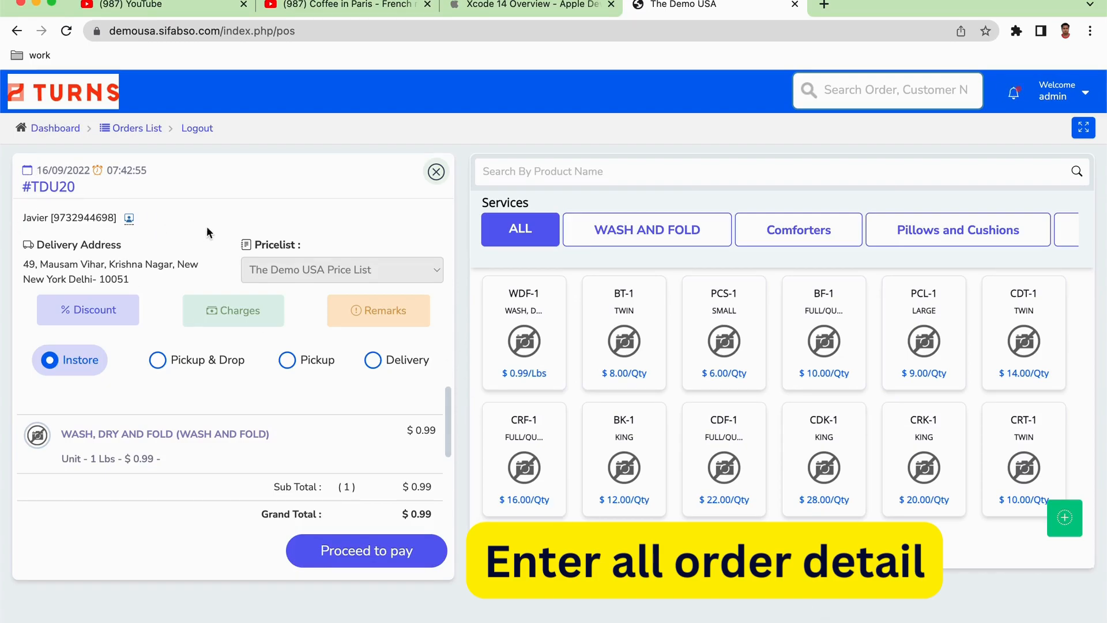
pyautogui.moveTo(139, 382)
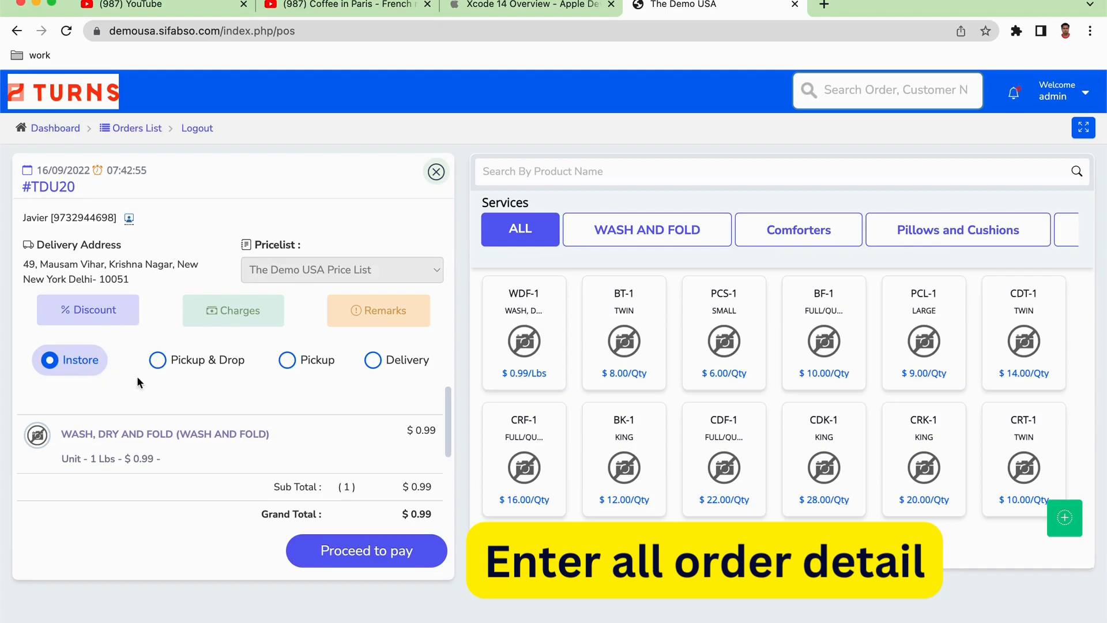
pyautogui.moveTo(389, 378)
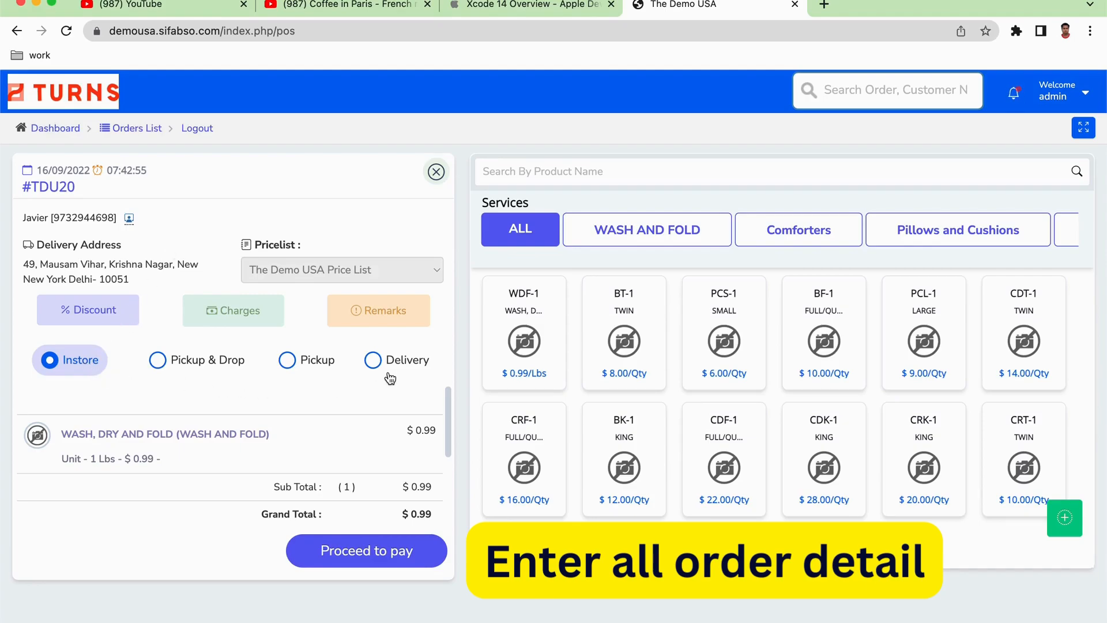
pyautogui.moveTo(336, 525)
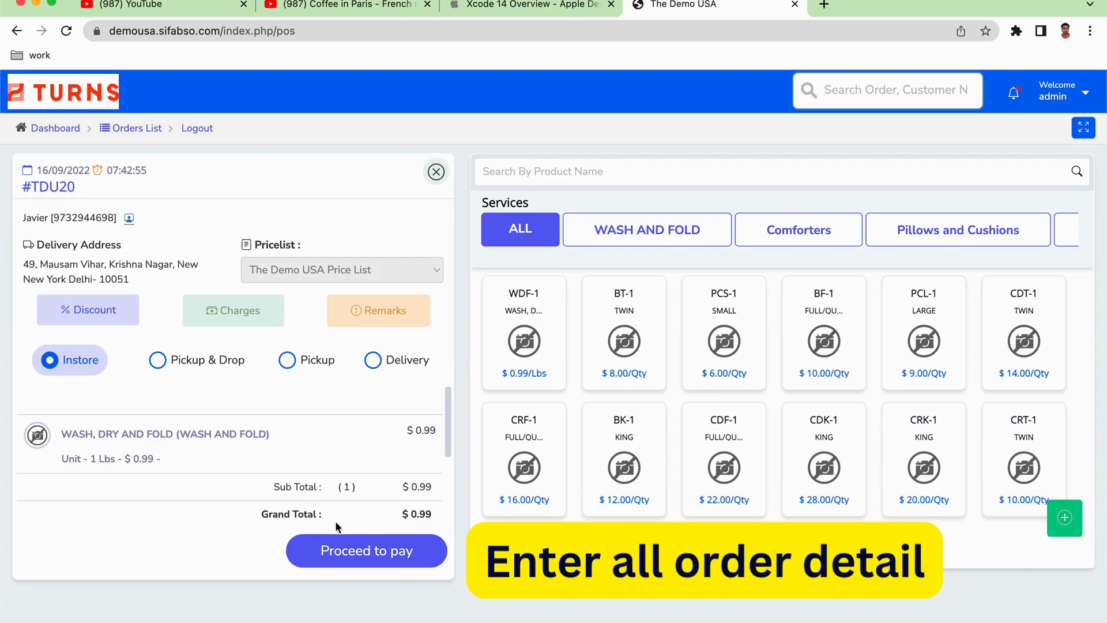
pyautogui.click(366, 550)
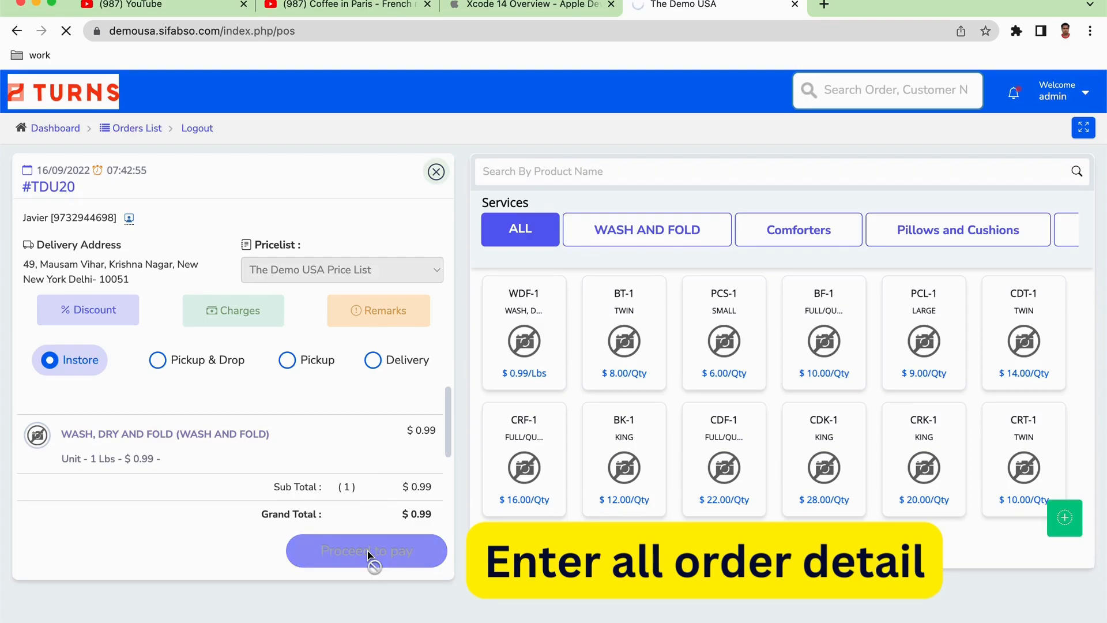
# Pay order TDU20 in cash with a $5 tip, totalling $5.99, and acknowledge the success alert
pyautogui.click(365, 551)
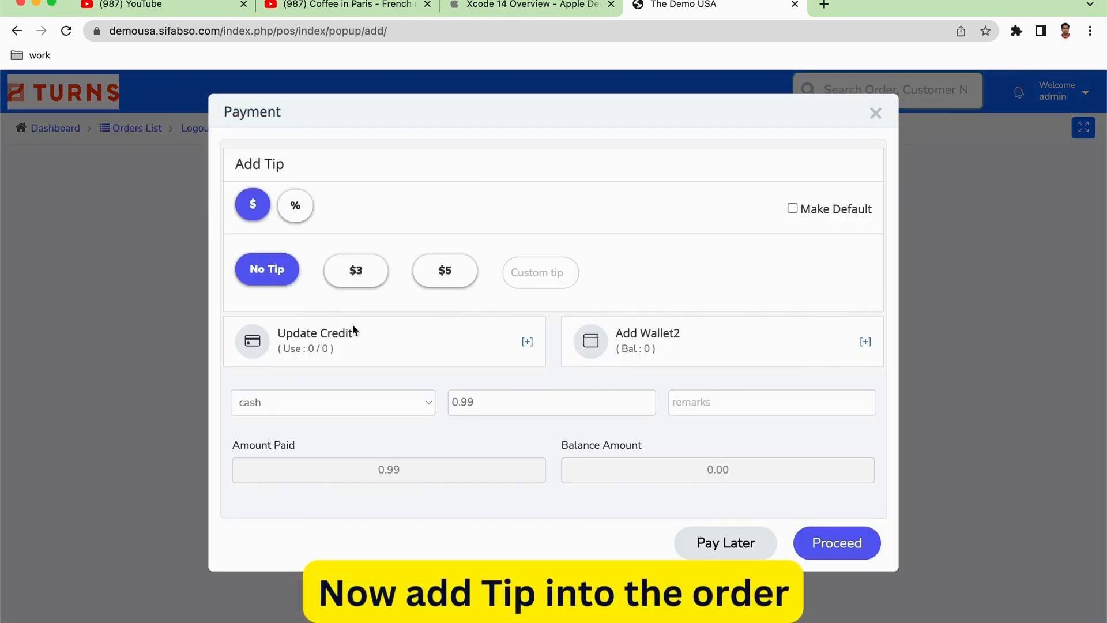
pyautogui.moveTo(392, 294)
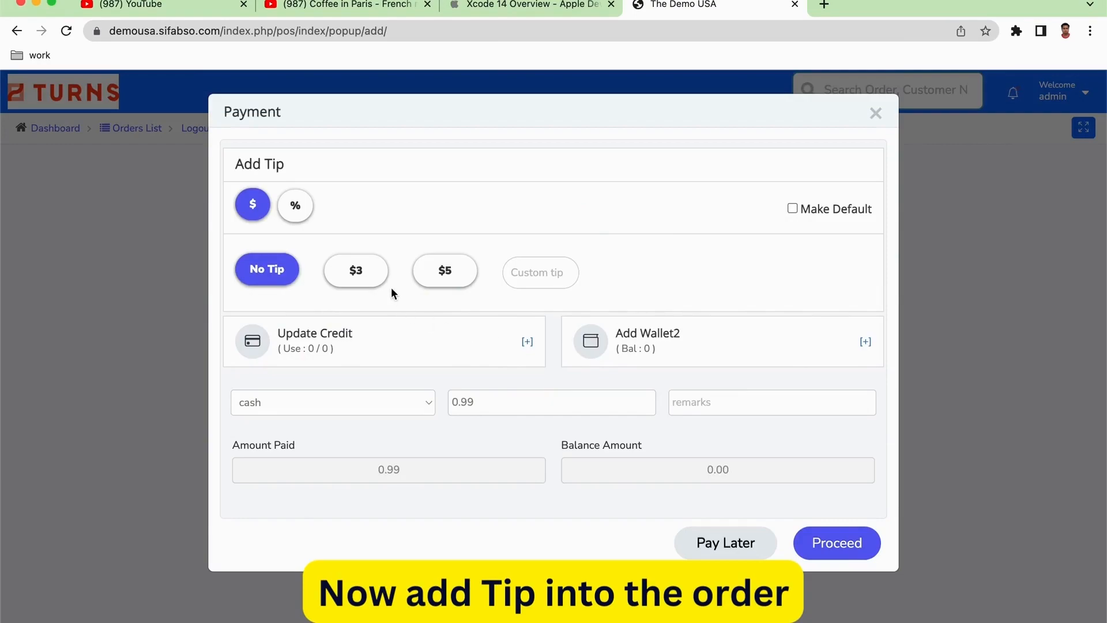
pyautogui.moveTo(445, 273)
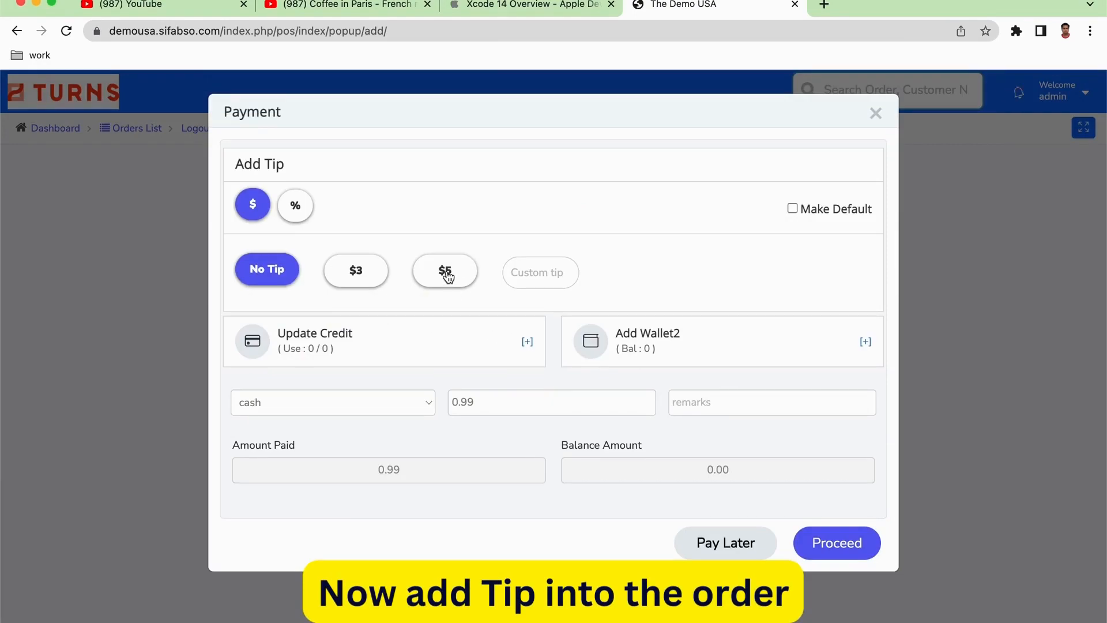
pyautogui.click(444, 271)
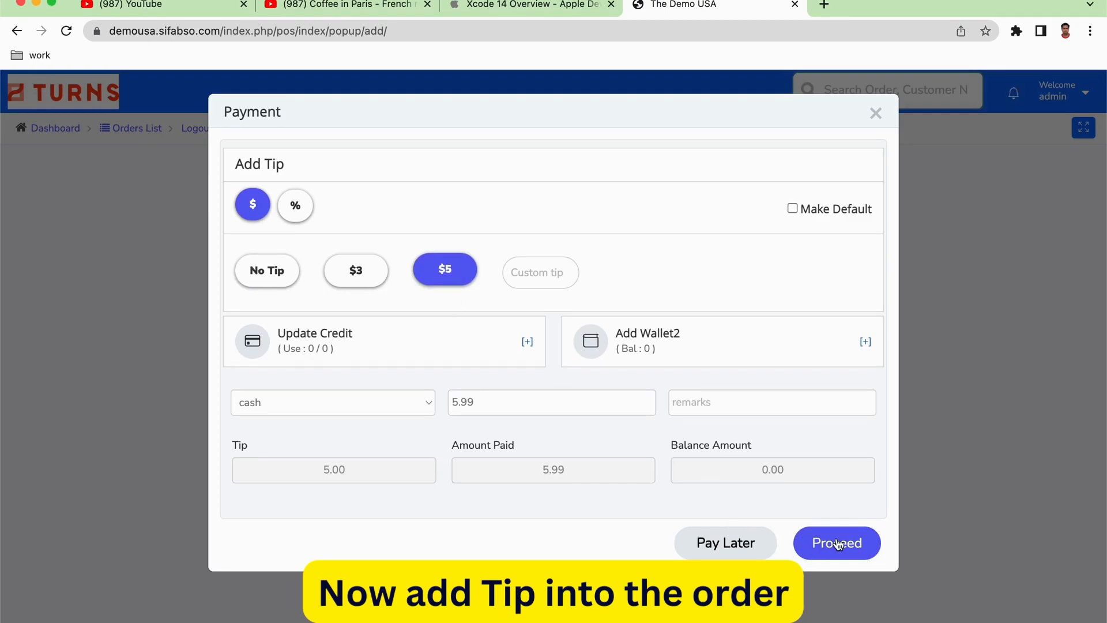
pyautogui.click(836, 541)
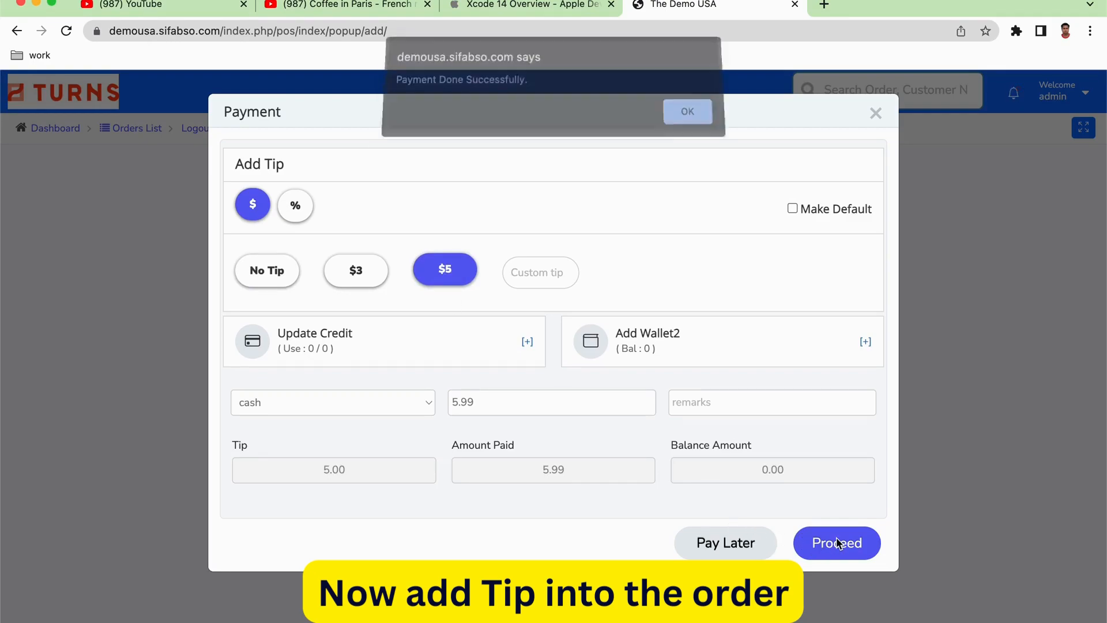
pyautogui.click(686, 111)
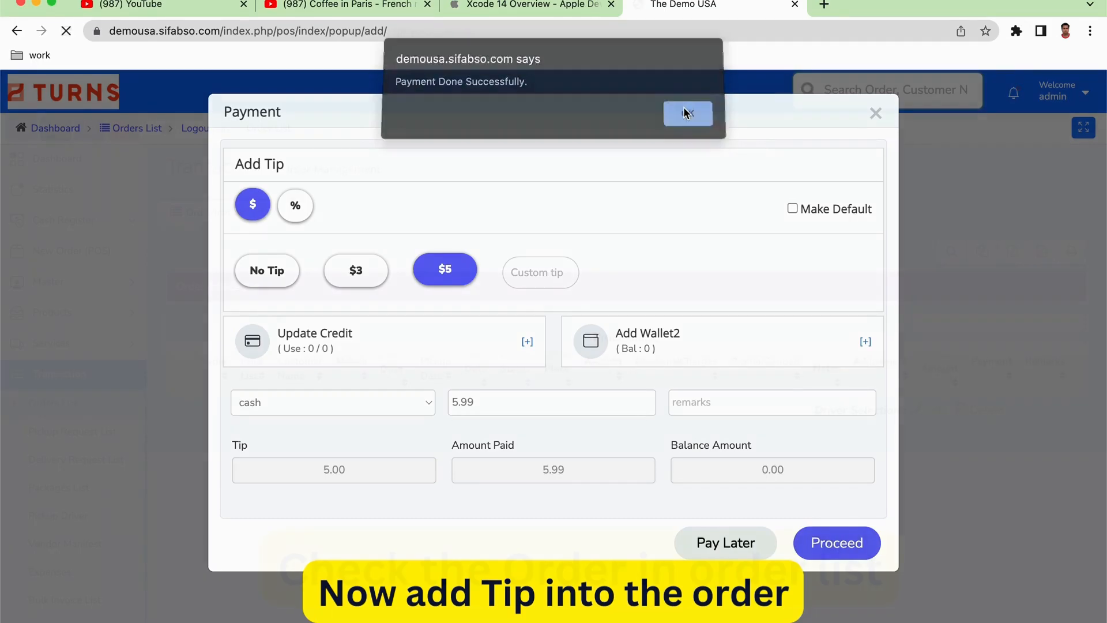
pyautogui.click(686, 114)
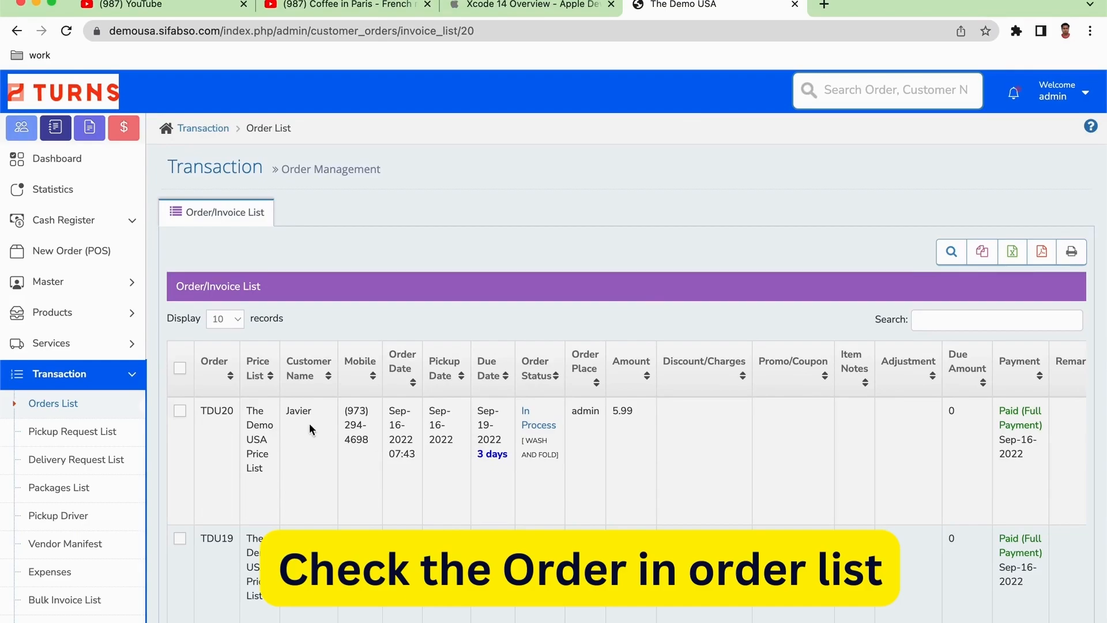
pyautogui.moveTo(327, 423)
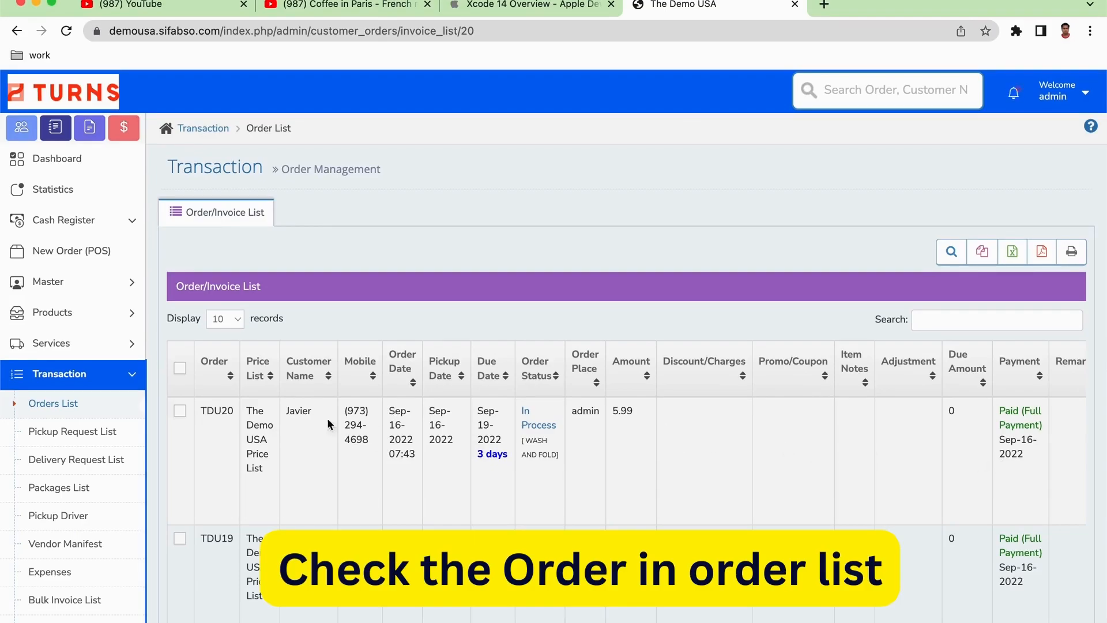
pyautogui.moveTo(1000, 456)
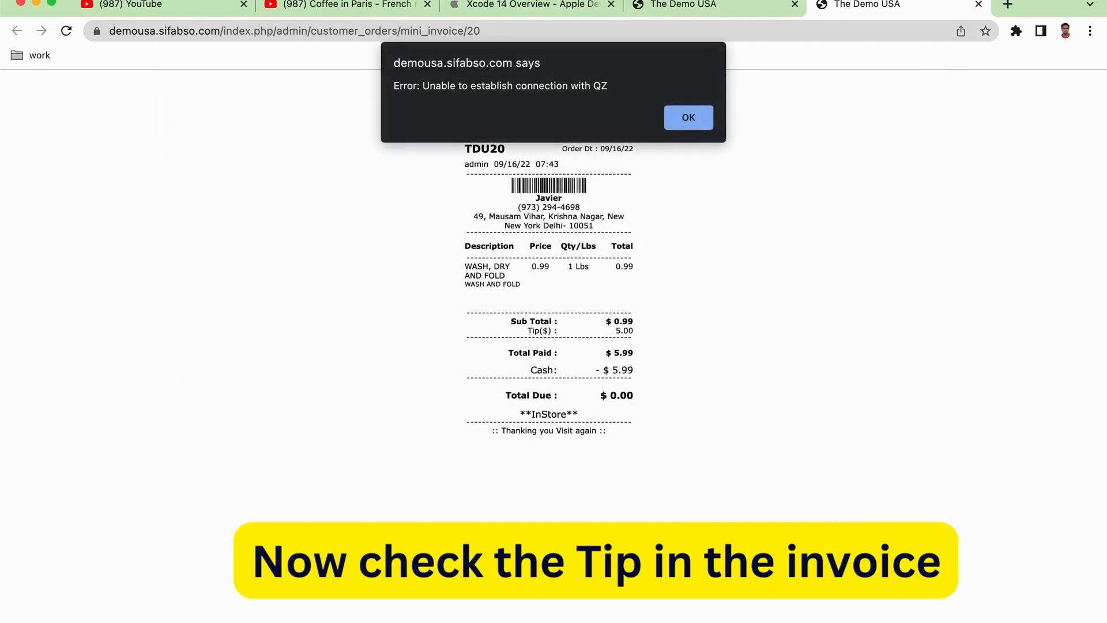
# Dismiss the QZ printer connection error on TDU20's mini invoice showing the $5.00 tip
pyautogui.click(688, 117)
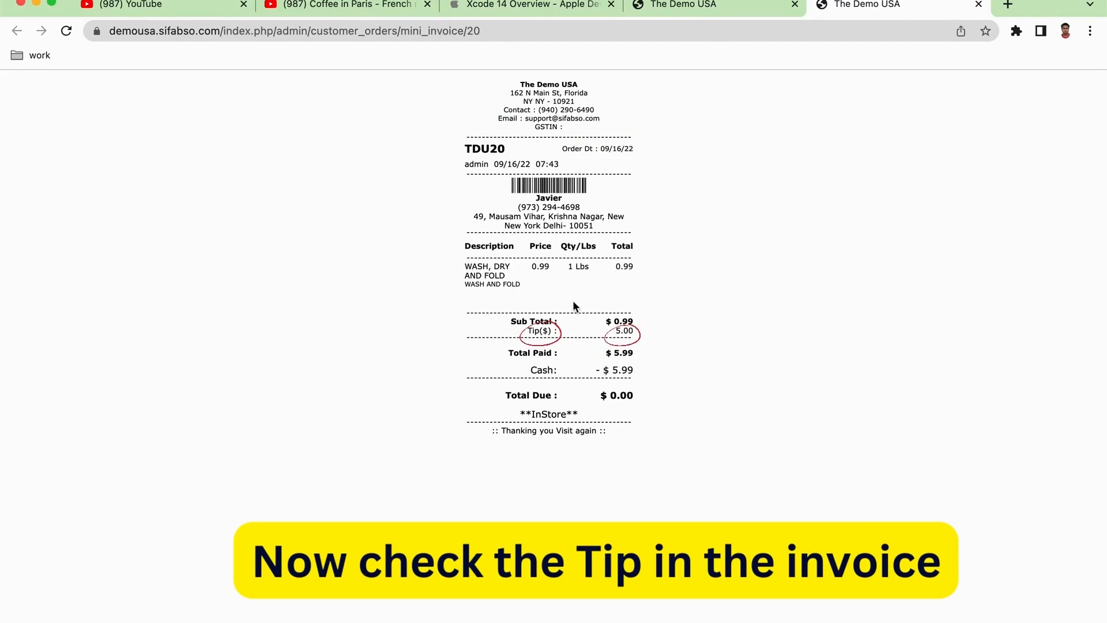
pyautogui.moveTo(689, 323)
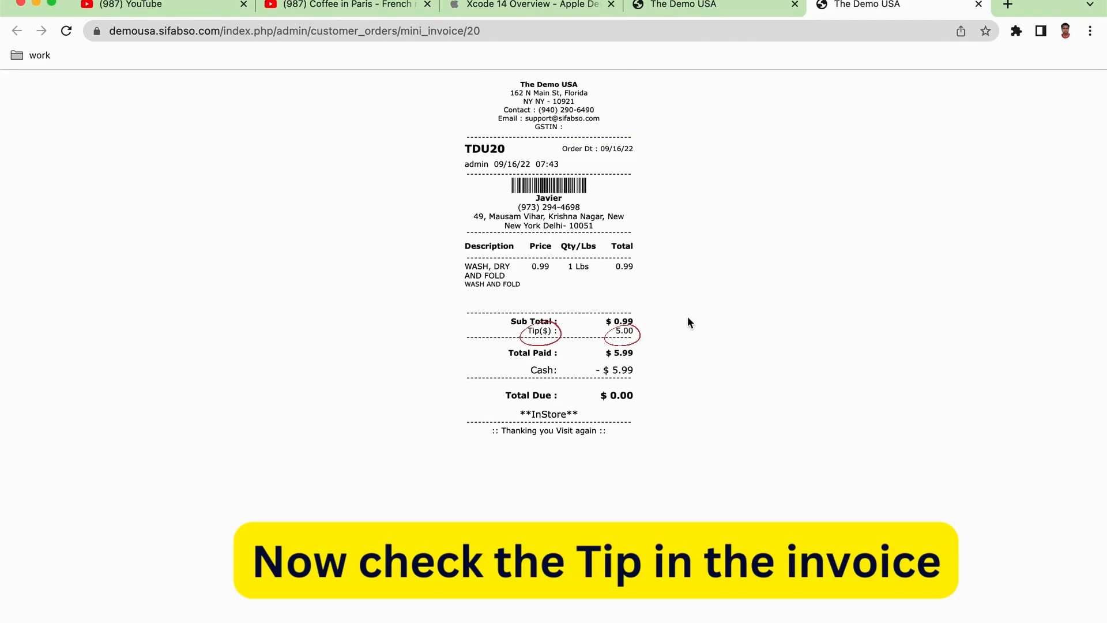
pyautogui.moveTo(663, 390)
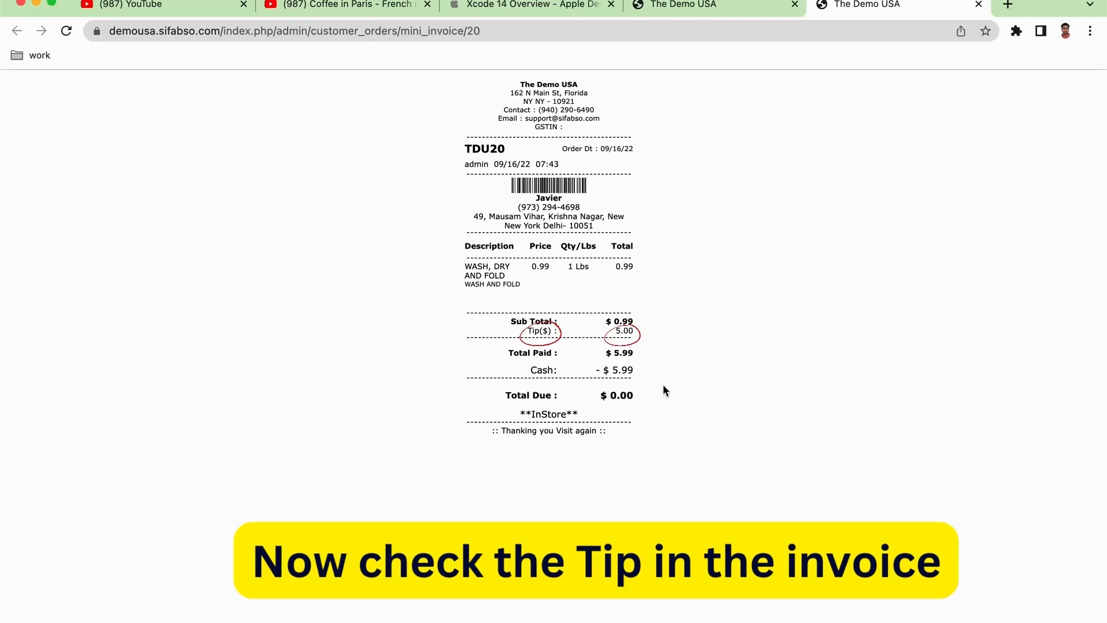
pyautogui.moveTo(757, 294)
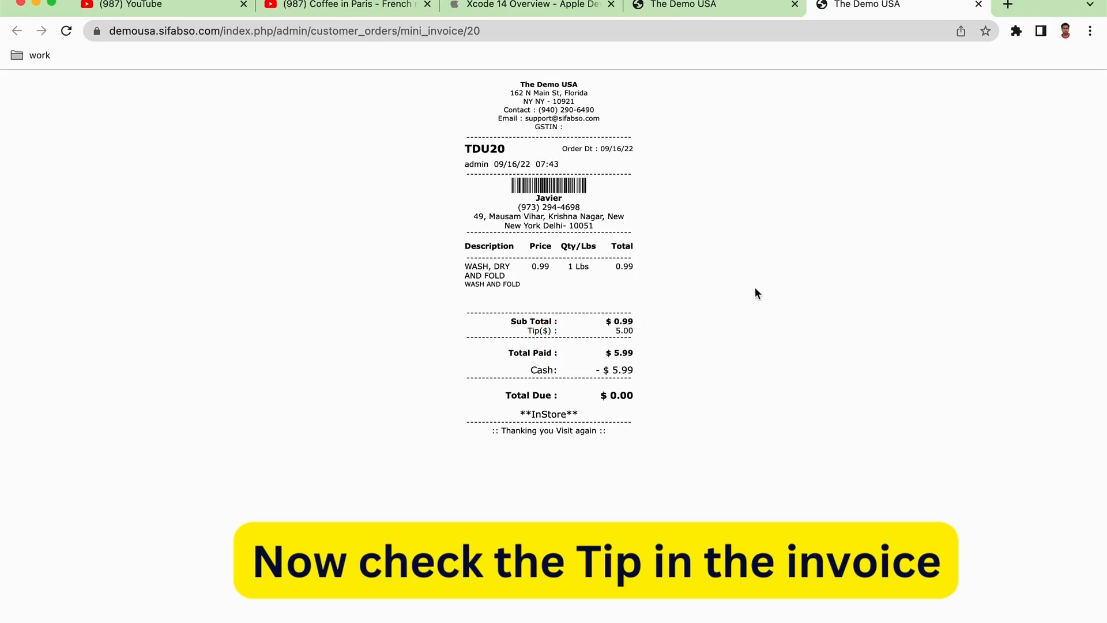